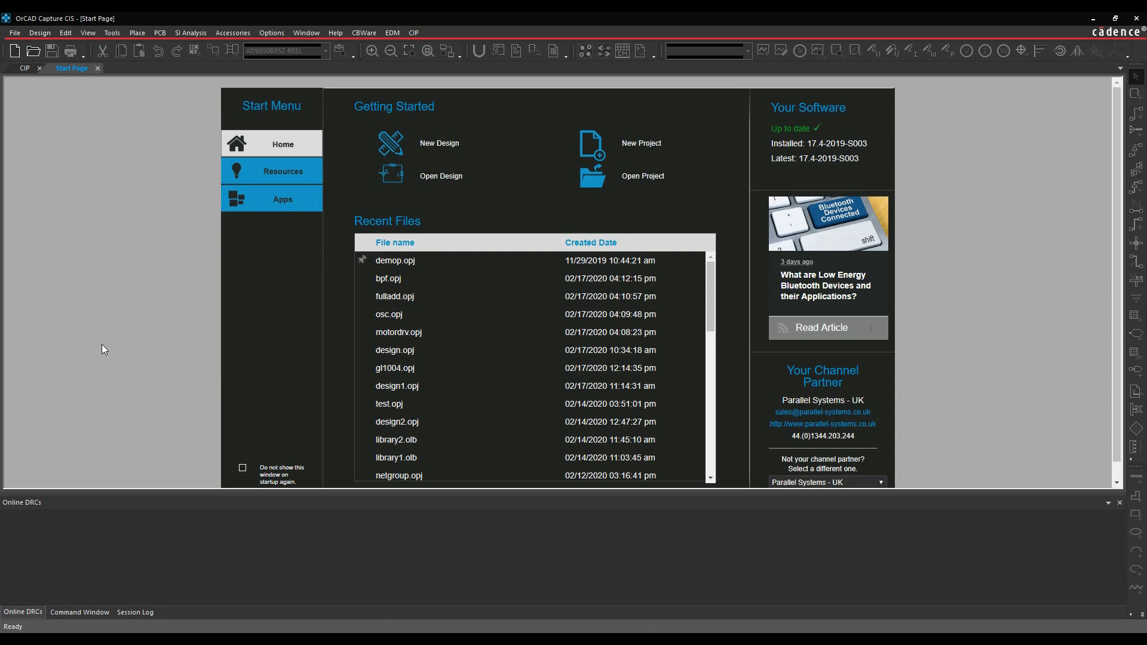
pyautogui.moveTo(119, 377)
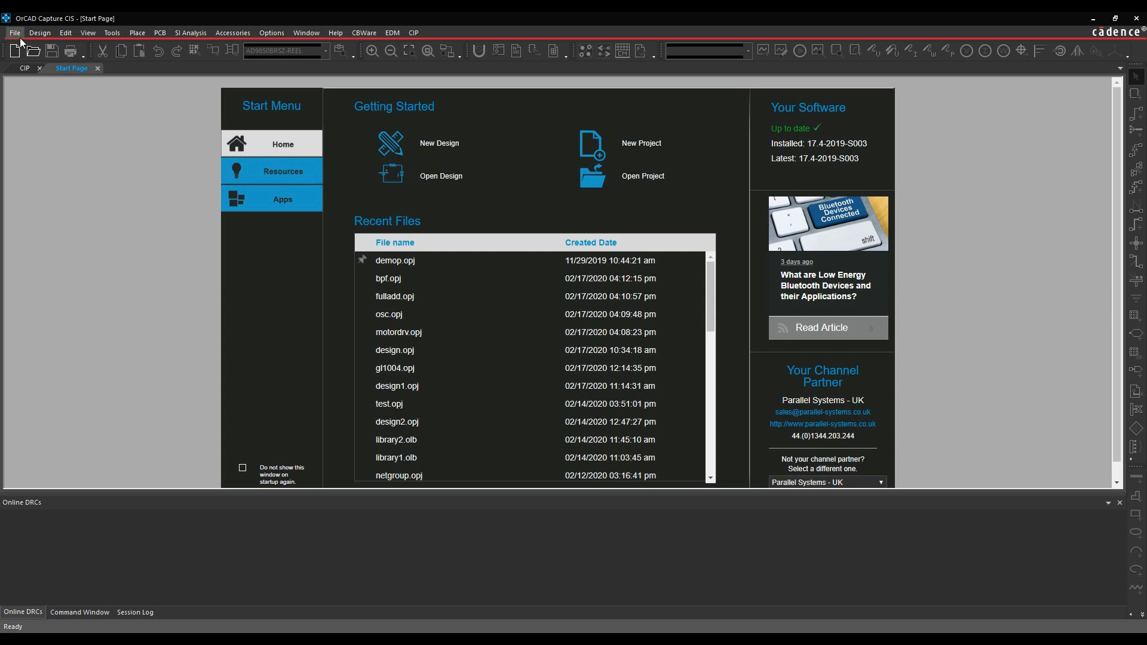
# Bring up the OLB To XML dialog via File > Export > Library XML.
pyautogui.click(13, 32)
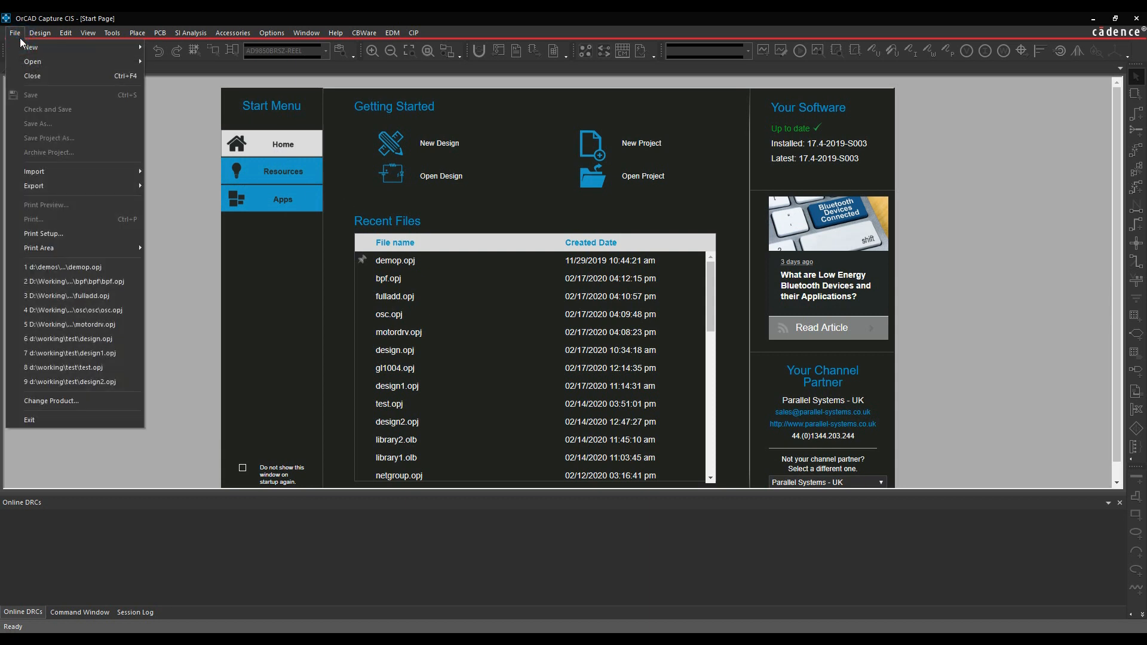
pyautogui.click(33, 171)
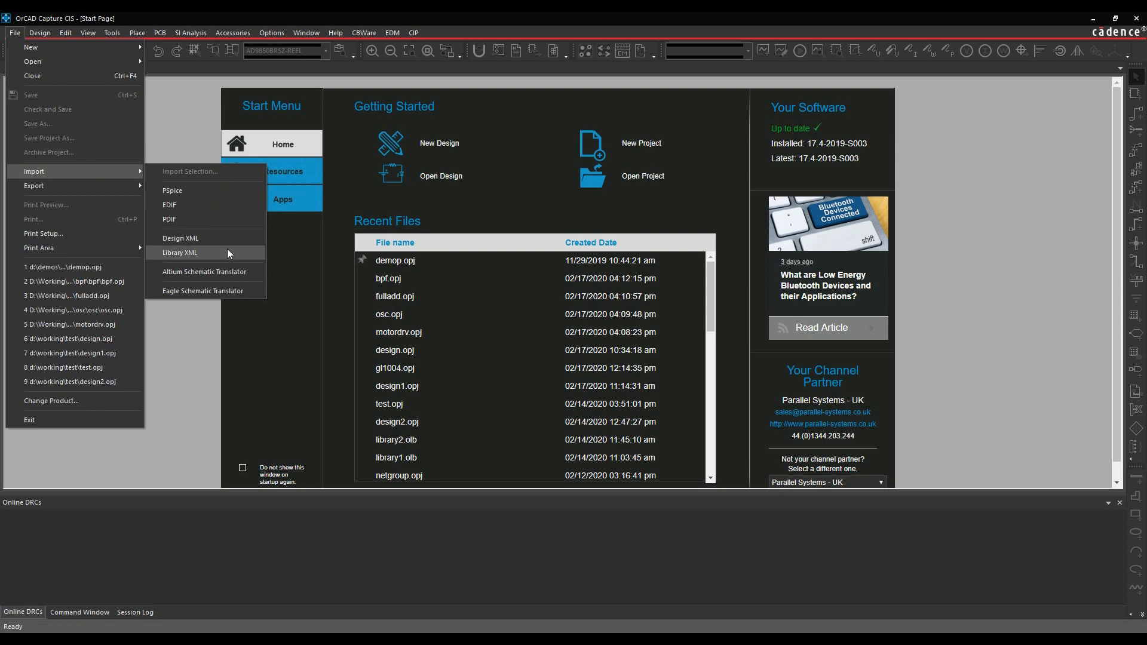
pyautogui.moveTo(84, 189)
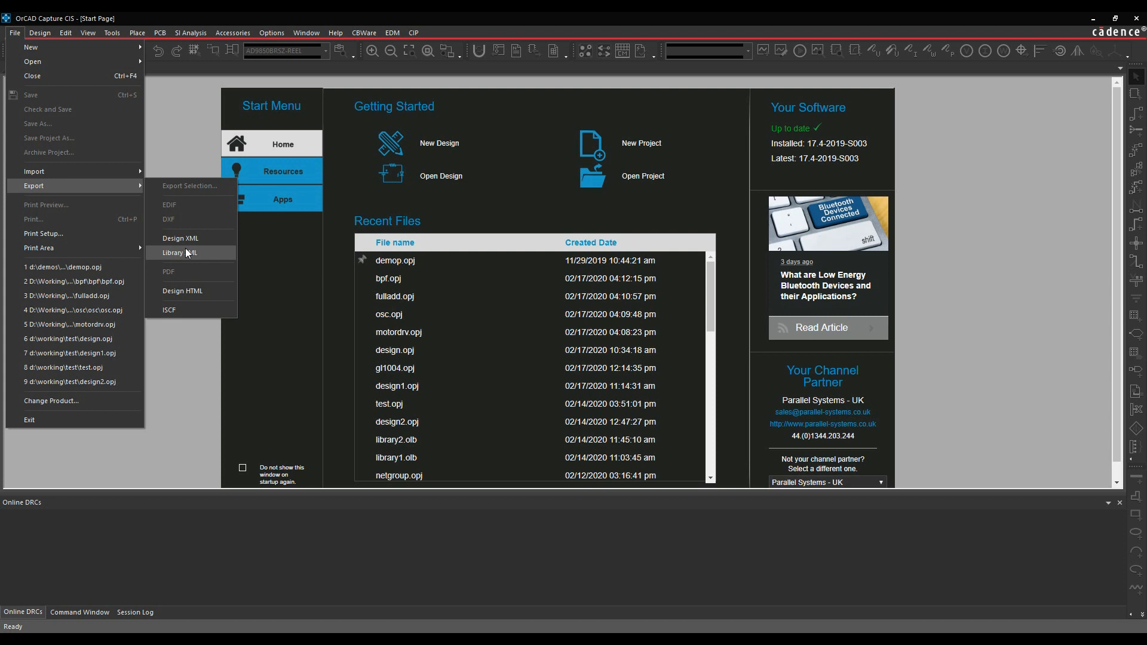
pyautogui.click(180, 252)
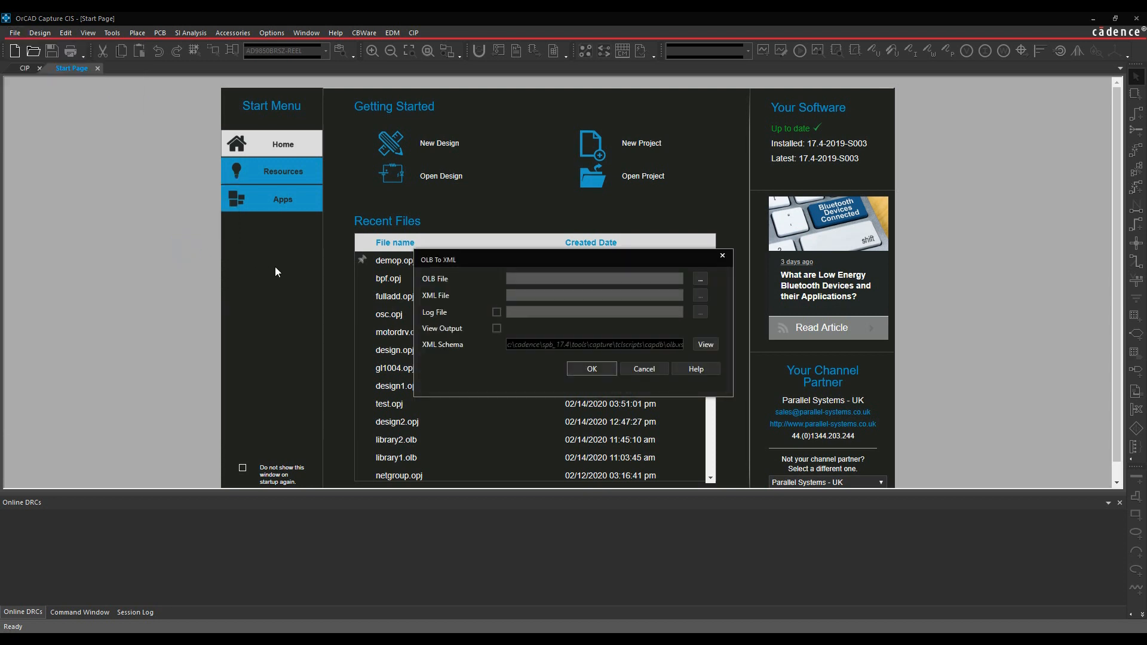
# Convert Library\Schematic_Symbols\RESISTORS.OLB into resistors.xml.
pyautogui.click(698, 279)
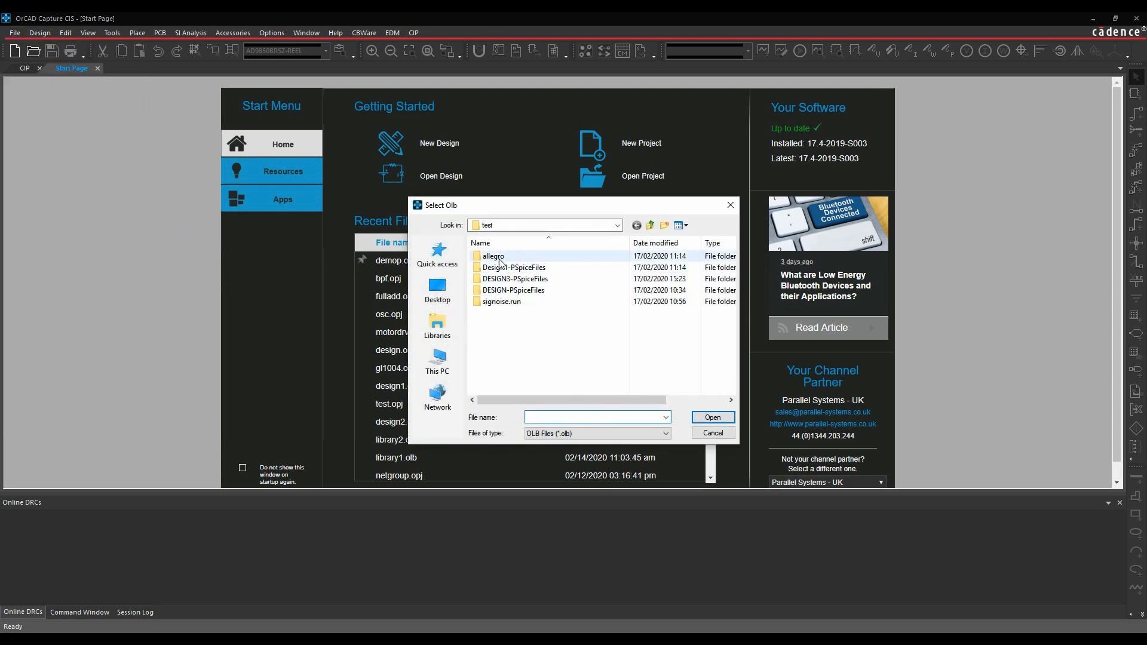
pyautogui.click(617, 225)
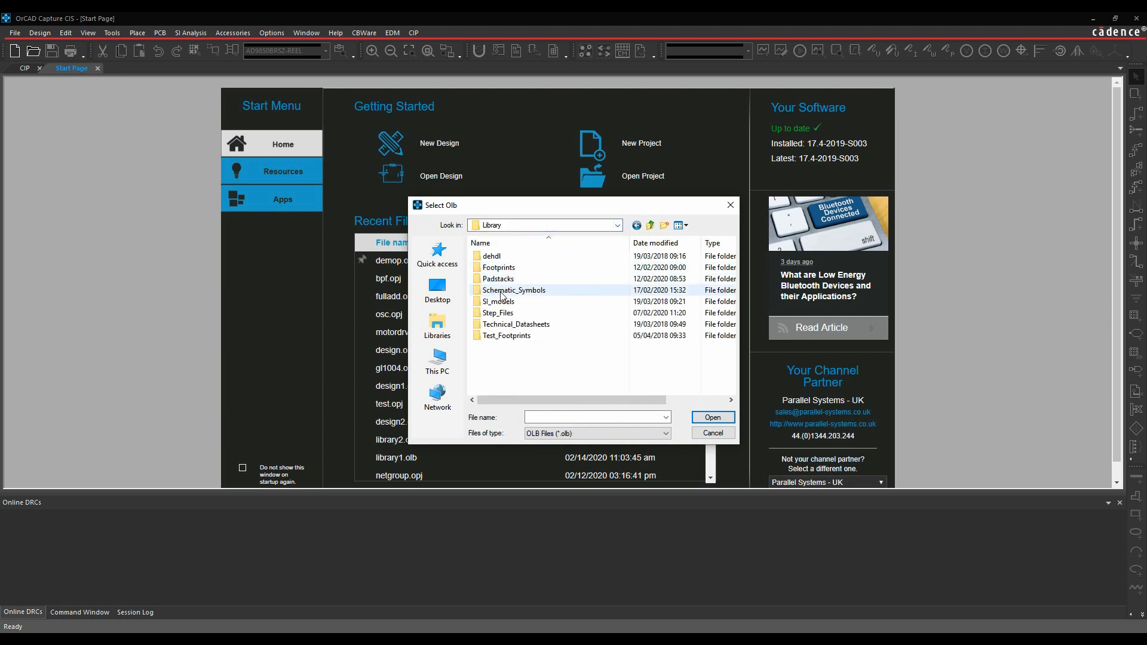
pyautogui.doubleClick(514, 290)
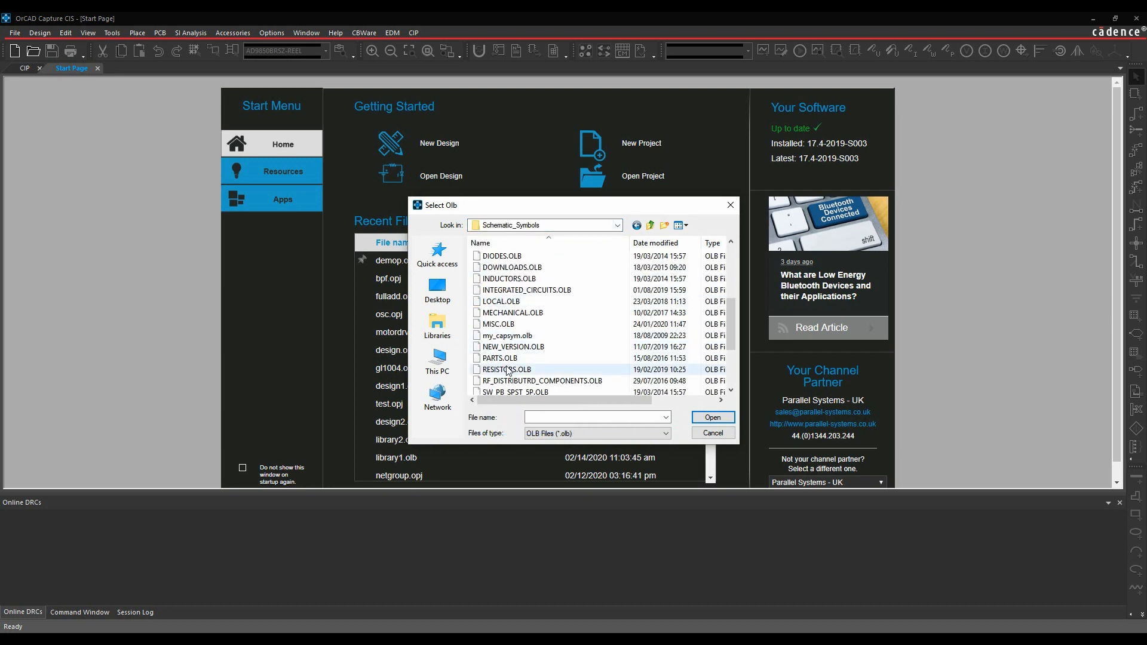
pyautogui.click(710, 417)
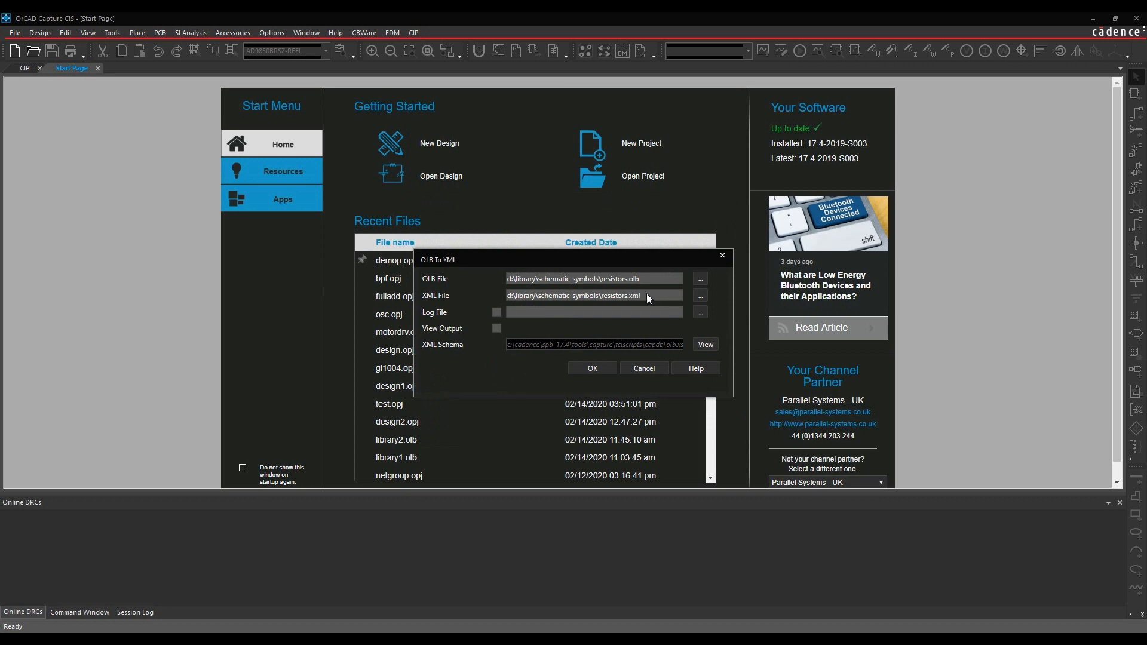
pyautogui.click(591, 368)
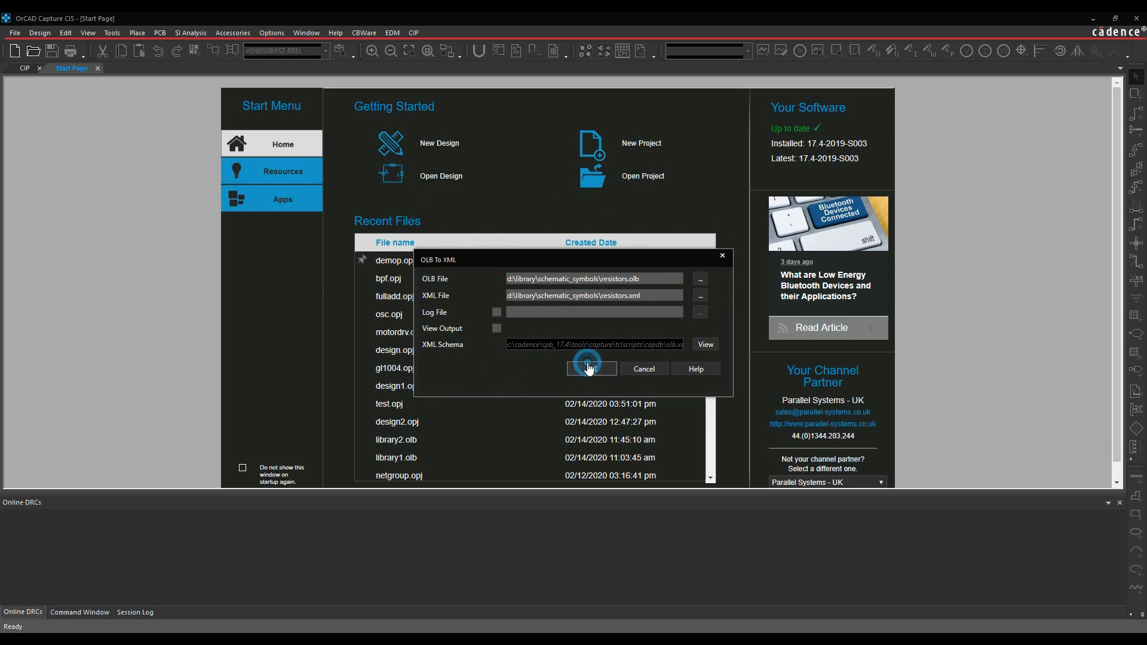
pyautogui.click(590, 368)
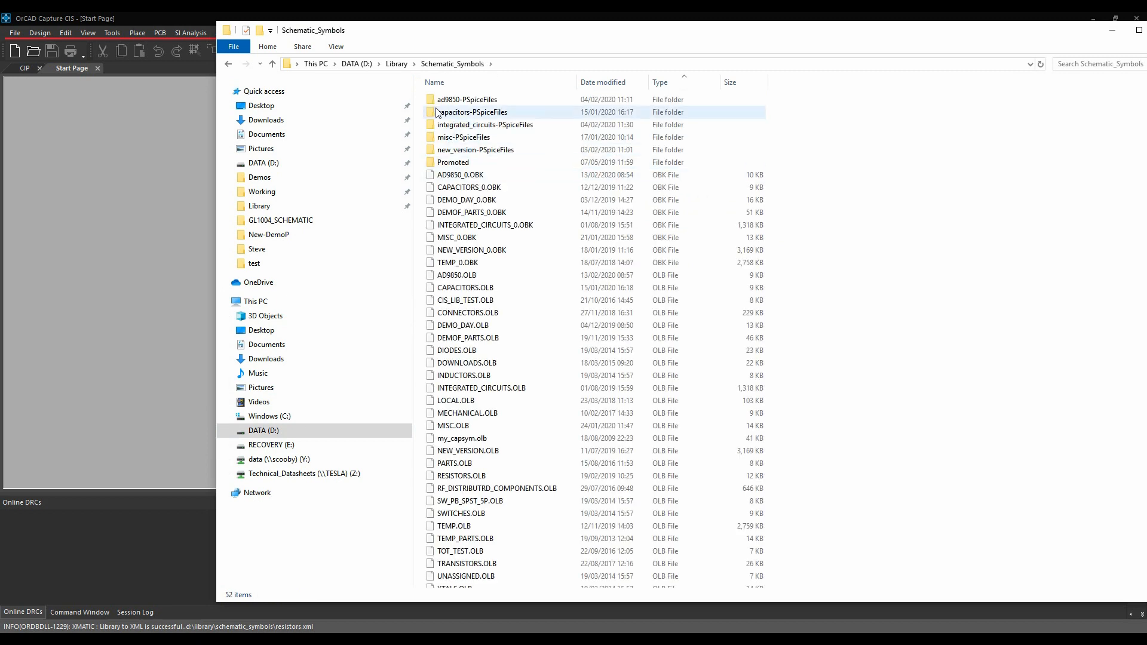
# View resistors.xml from Schematic_Symbols in WordPad and scroll its XML contents.
pyautogui.scroll(-3)
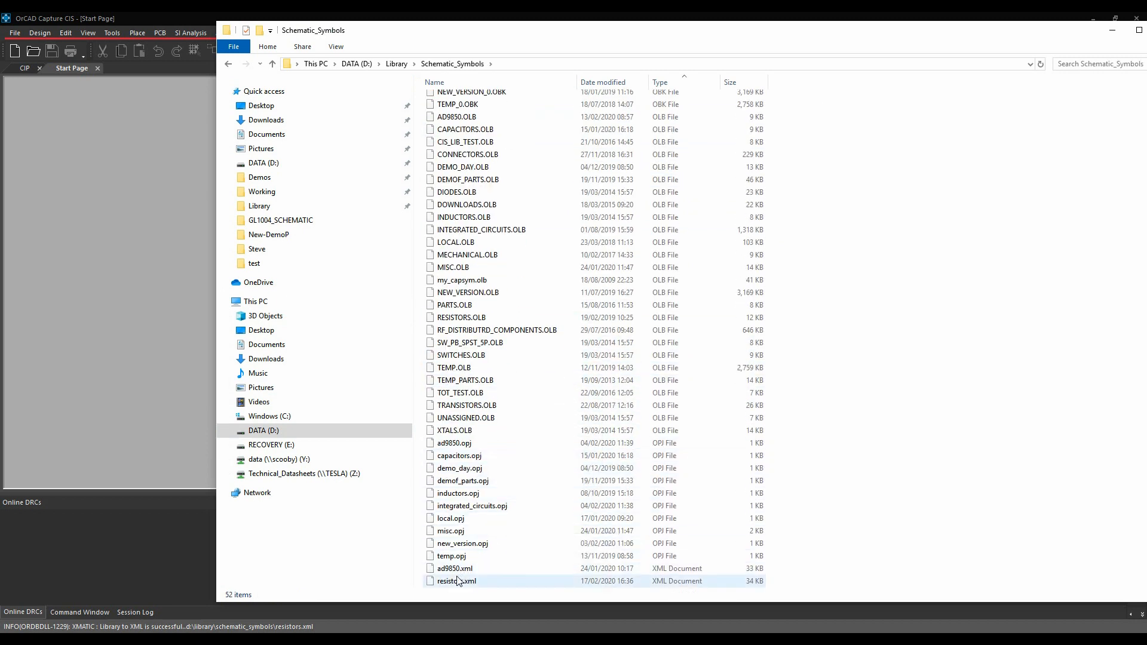
pyautogui.rightClick(456, 580)
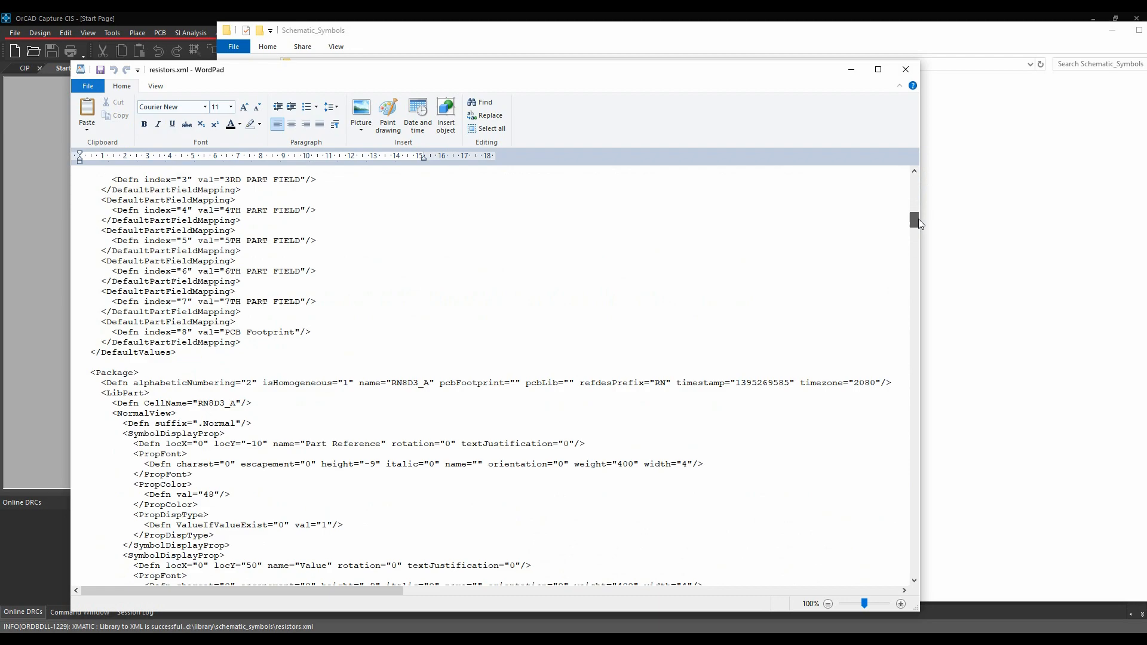
pyautogui.scroll(-3)
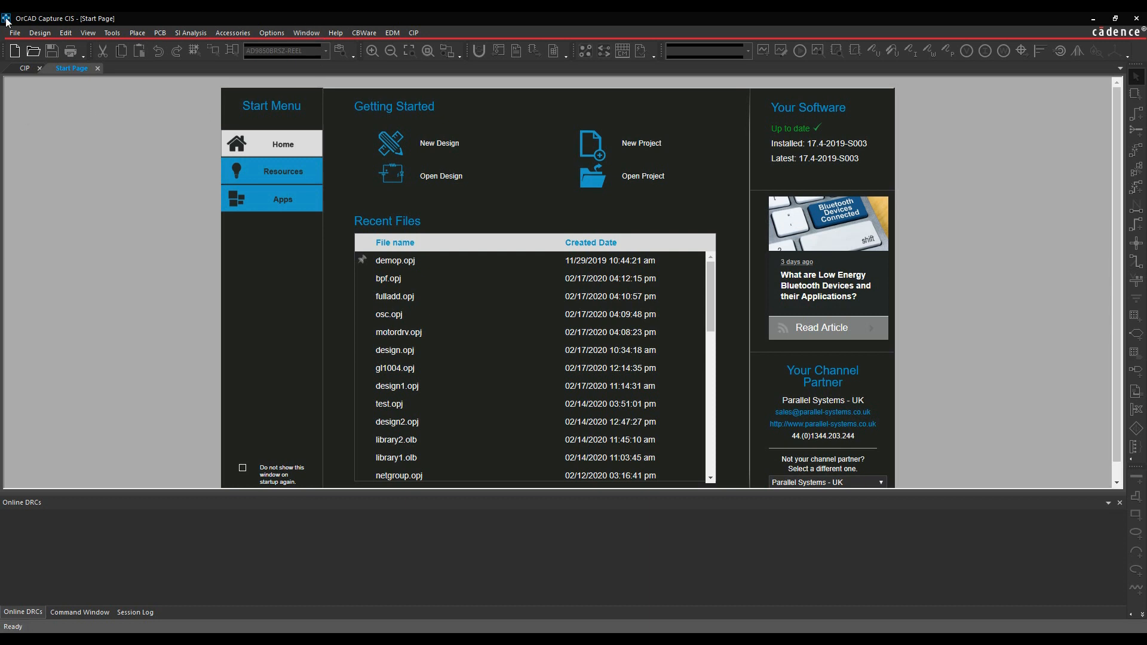
# Start a Library XML import with resistors.xml as the source file.
pyautogui.click(13, 32)
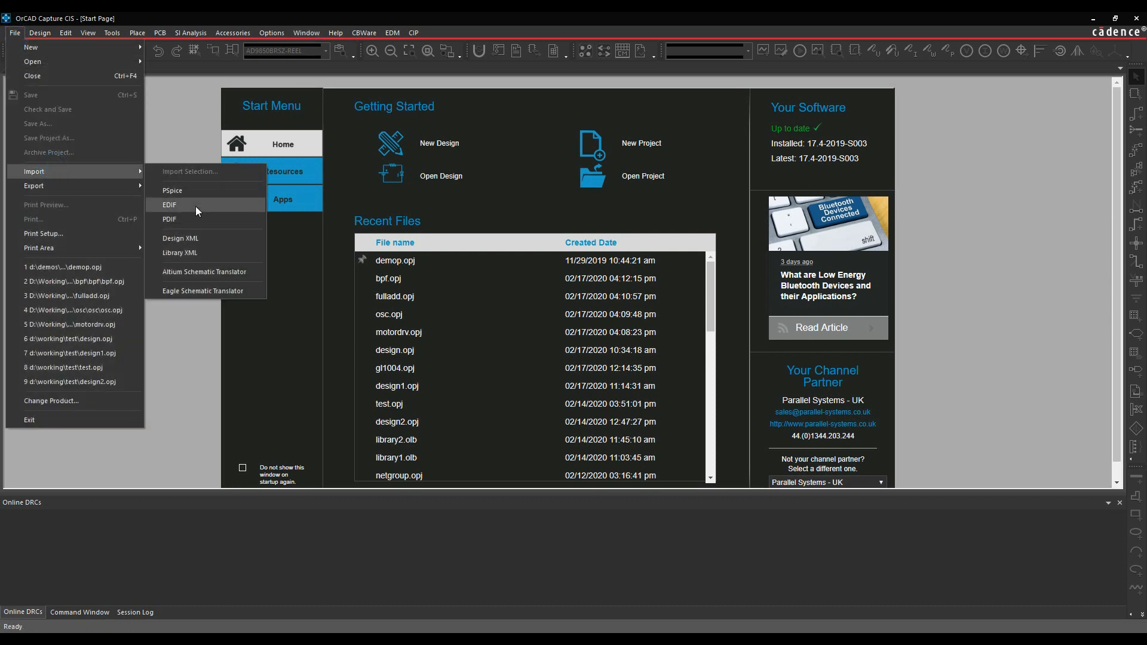
pyautogui.click(180, 252)
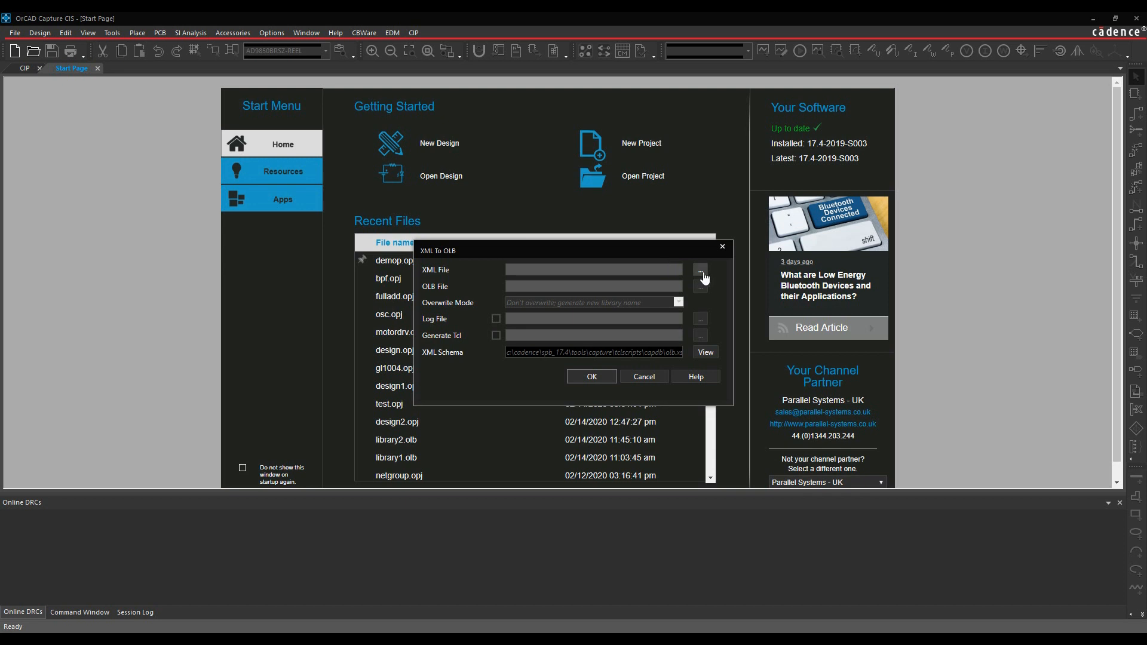
pyautogui.click(699, 269)
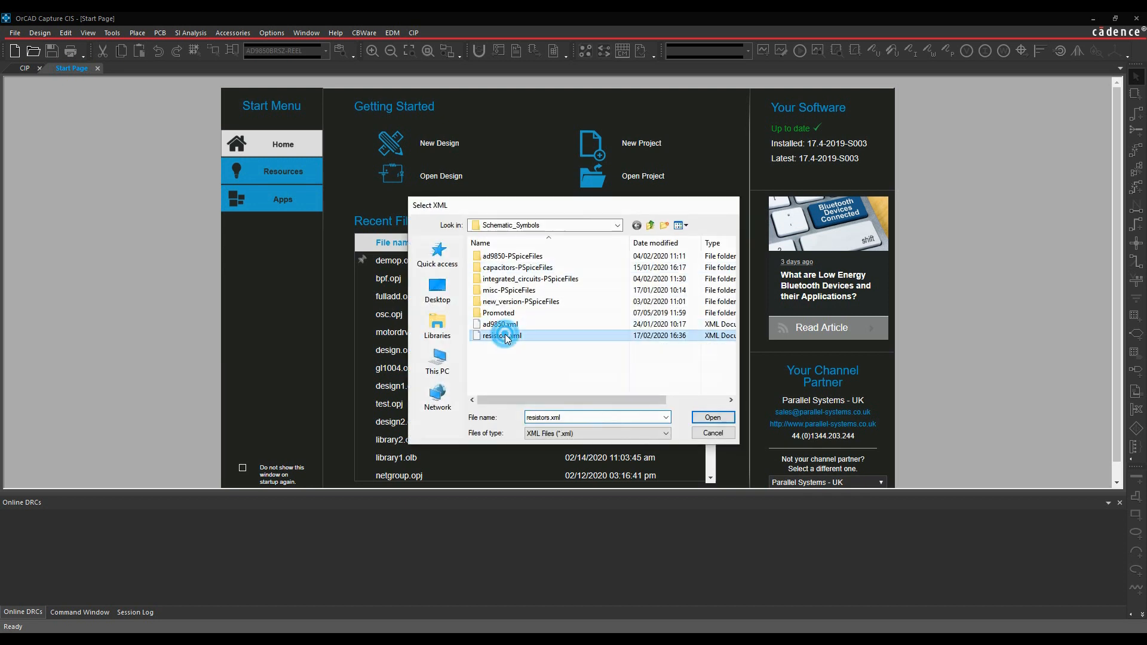
pyautogui.click(710, 417)
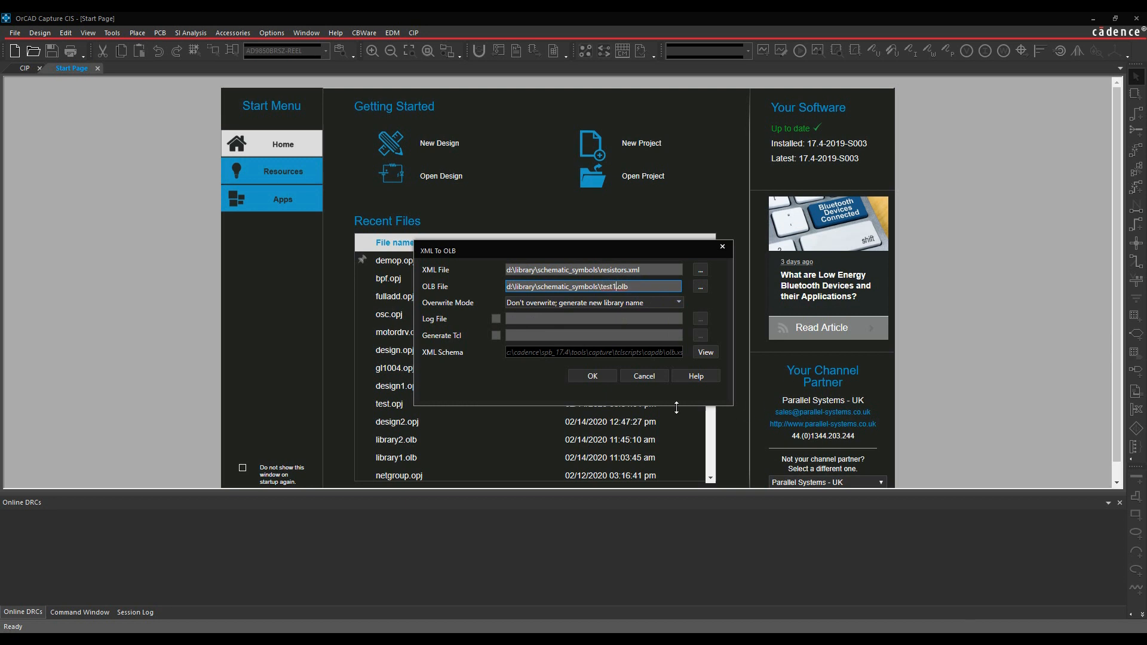
# Import into test1.olb with Overwrite Mode 'Don't overwrite' and run the conversion.
pyautogui.click(676, 303)
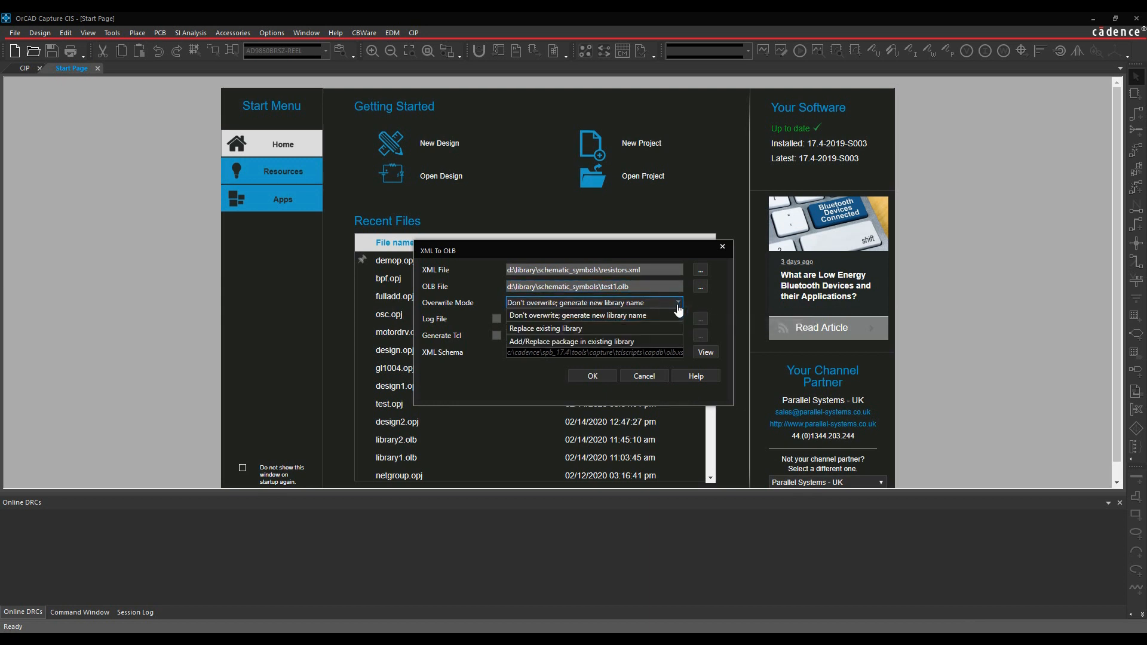
pyautogui.moveTo(620, 318)
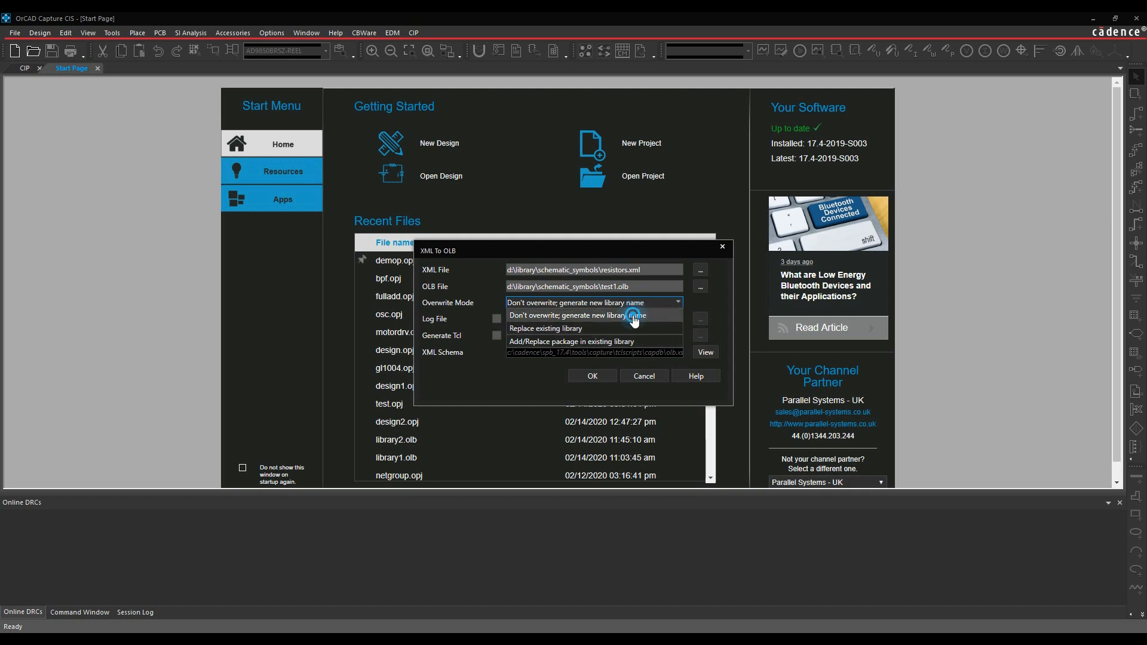
pyautogui.click(592, 315)
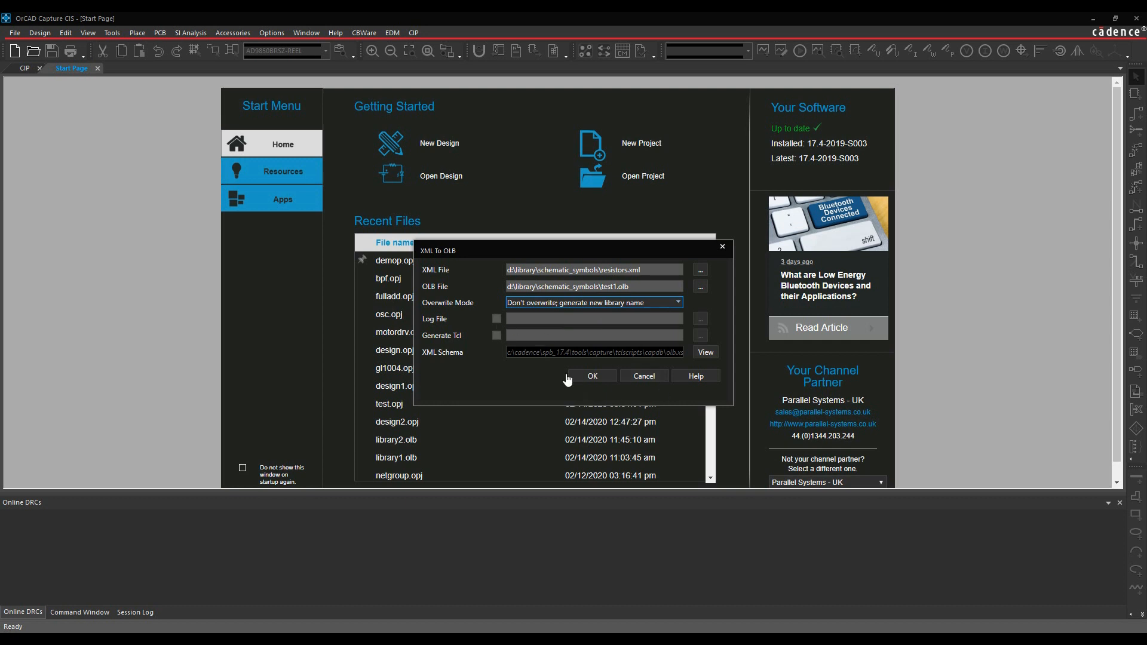
pyautogui.click(591, 375)
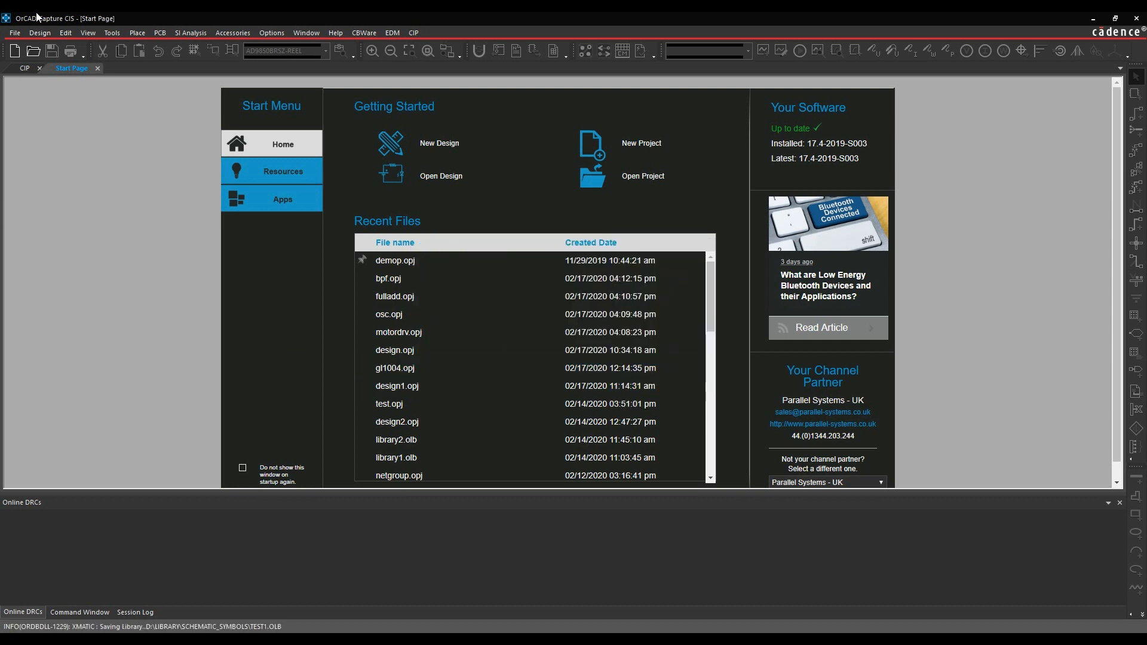
# Browse the Open Library dialog to D:\Library\Schematic_Symbols, where TEST1.OLB is listed.
pyautogui.click(15, 32)
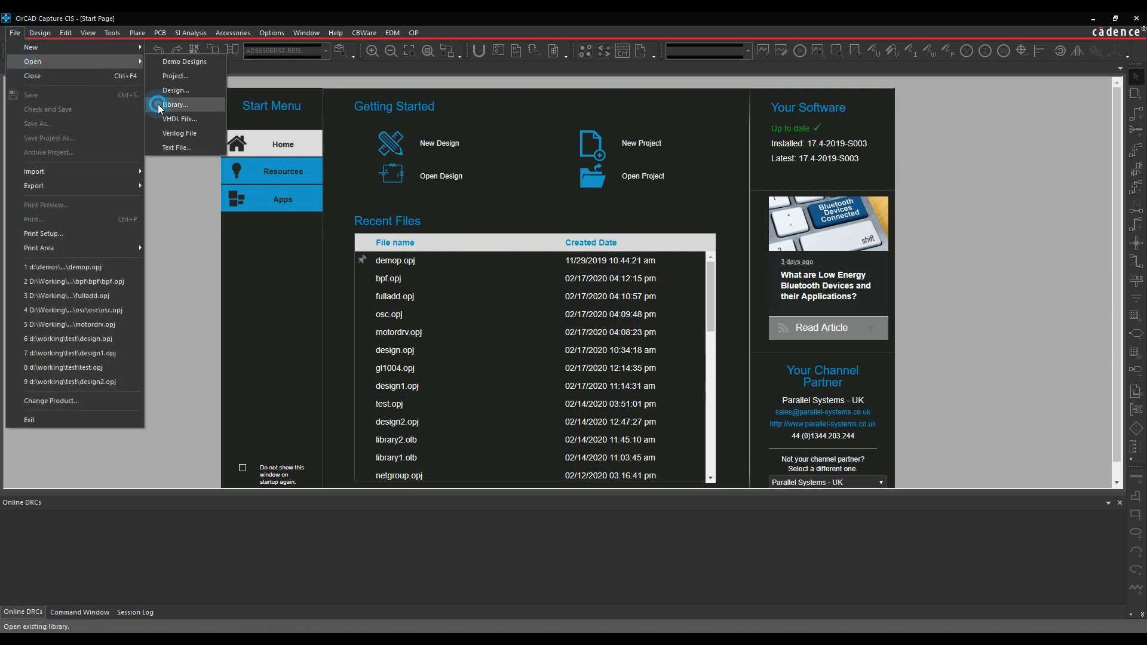
pyautogui.click(175, 104)
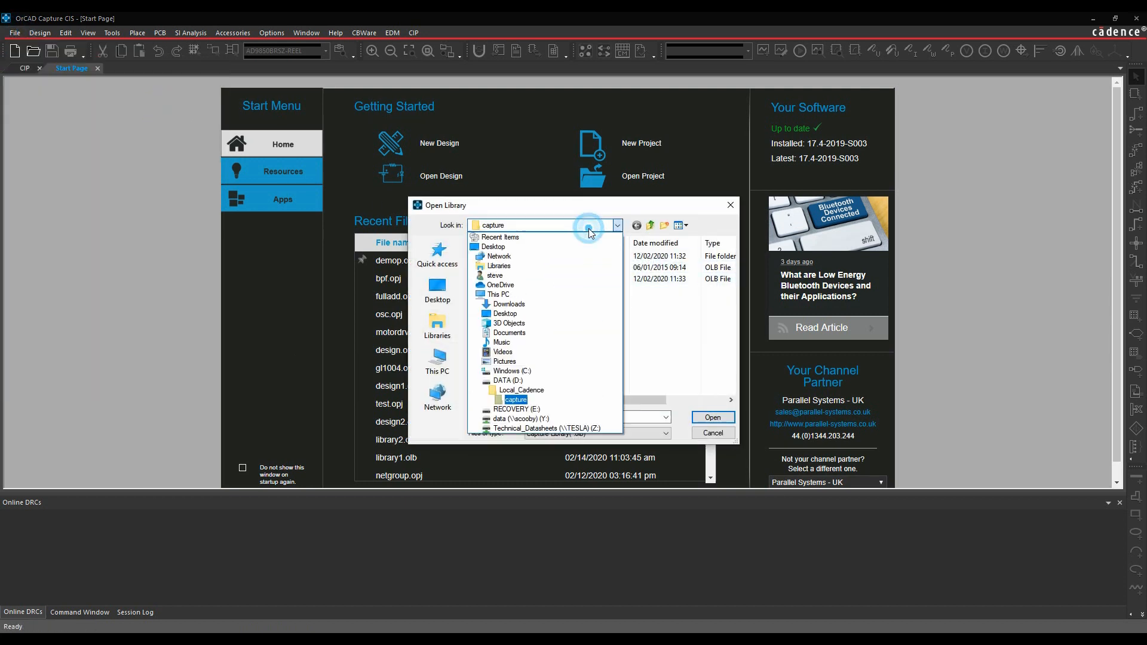
pyautogui.click(512, 380)
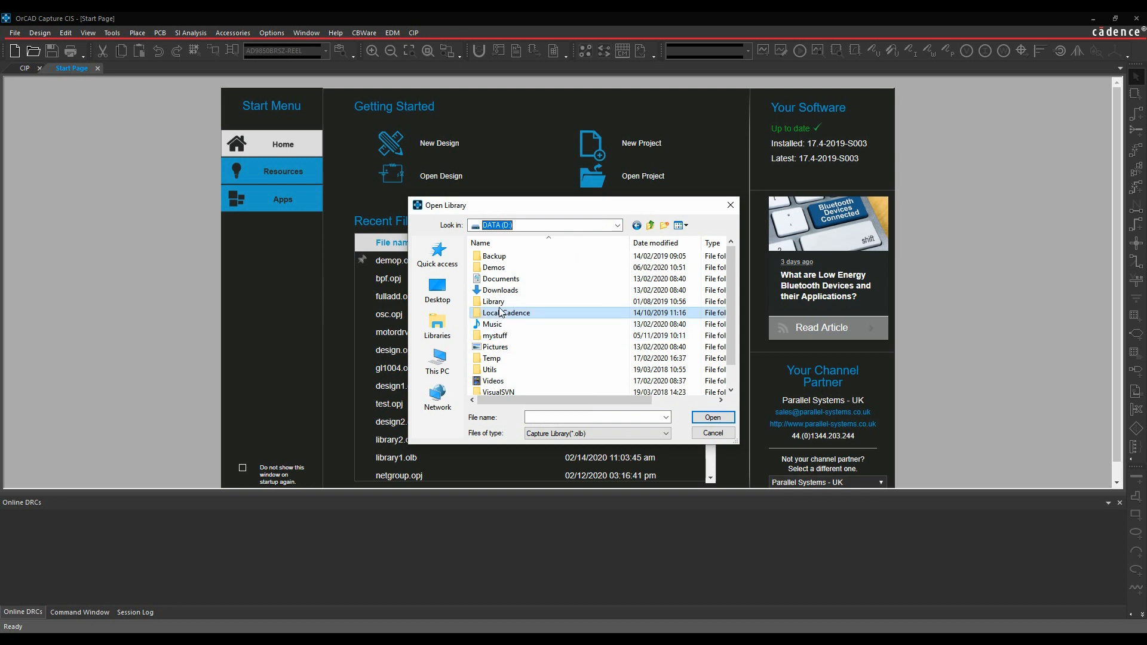
pyautogui.doubleClick(492, 301)
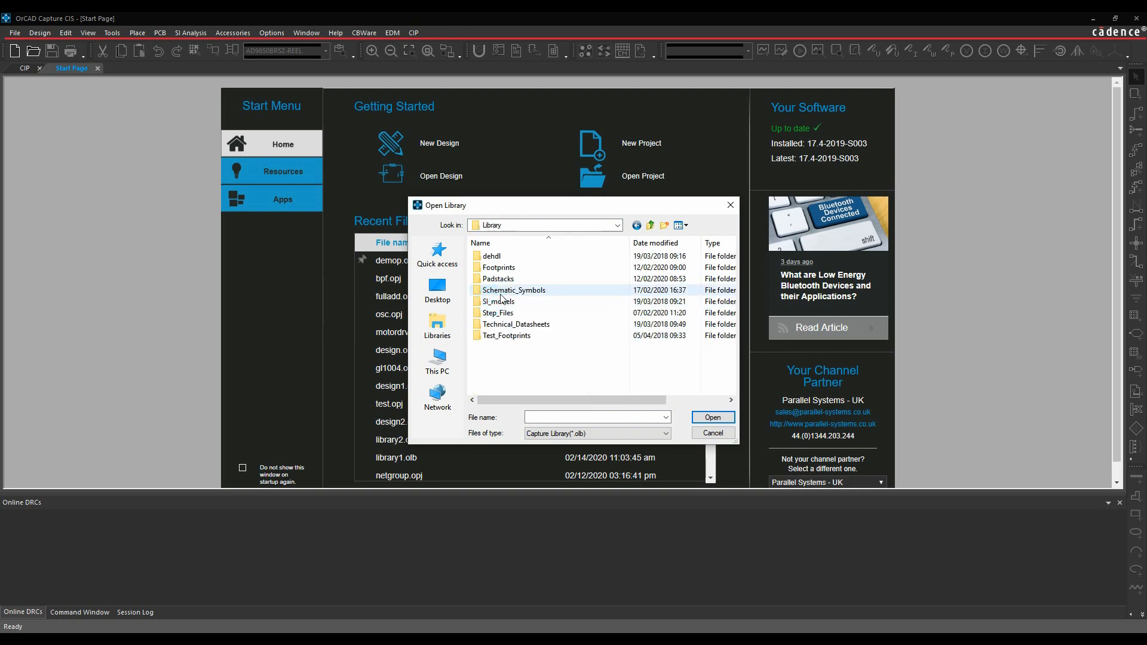
pyautogui.doubleClick(514, 289)
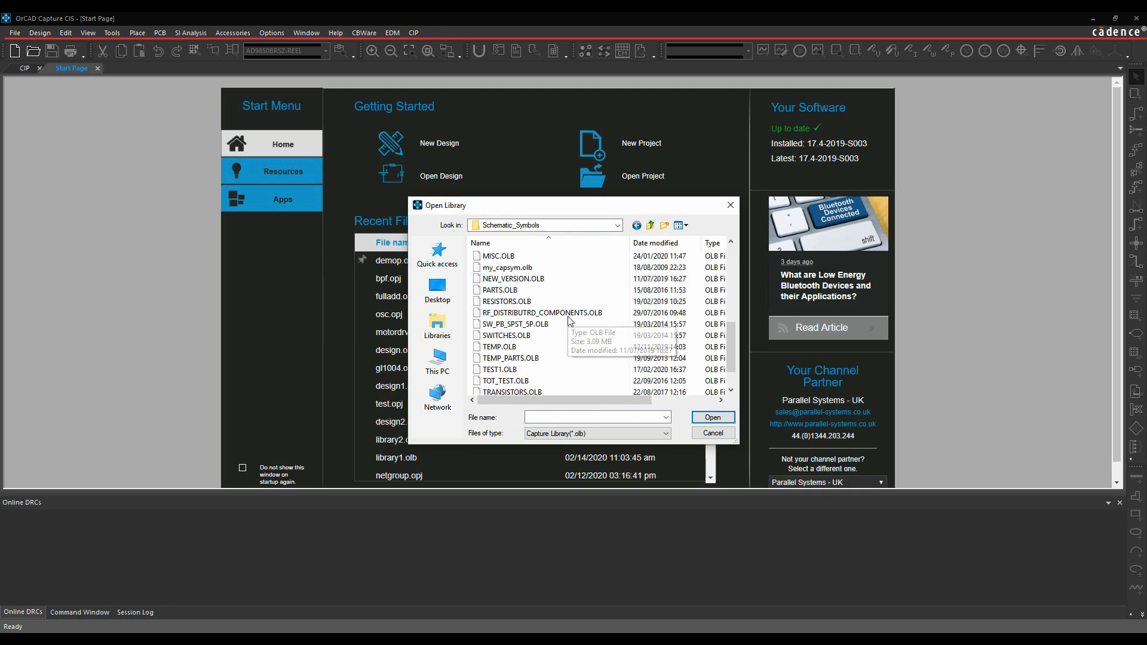